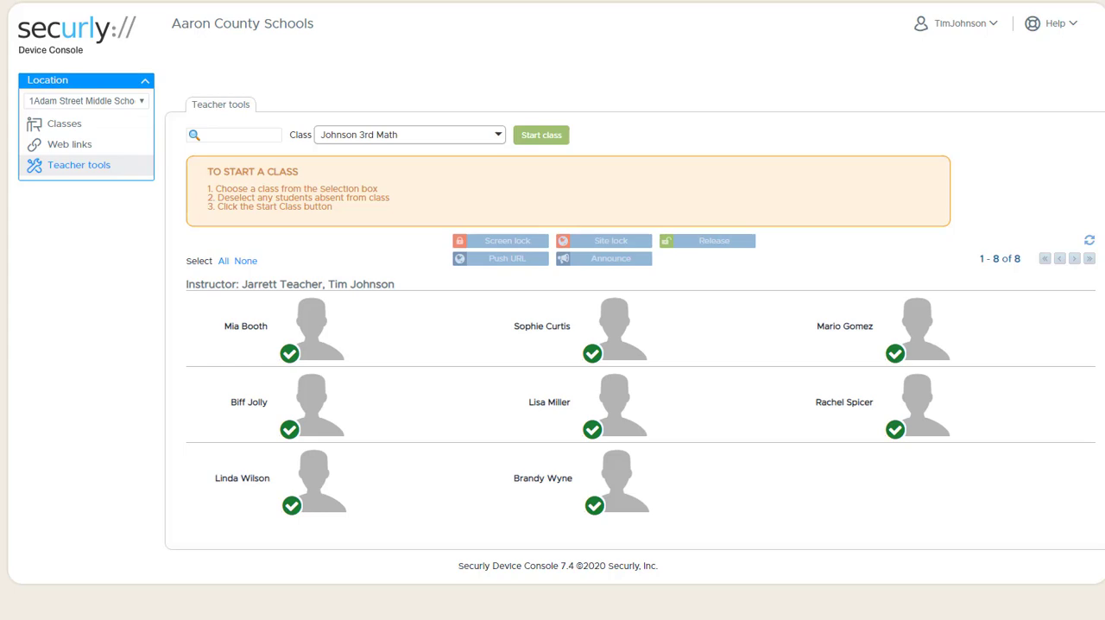
Reveal the signed-in teacher's account menu with My account and Logout options.
left_click(960, 24)
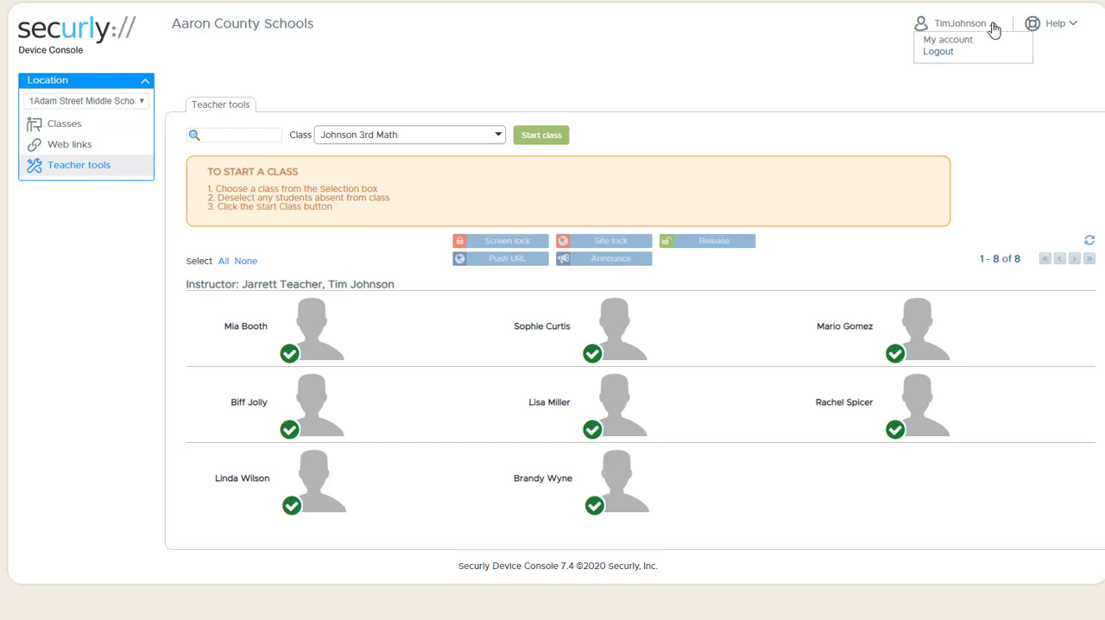
Show the My account page with notification and class session preferences.
left_click(946, 39)
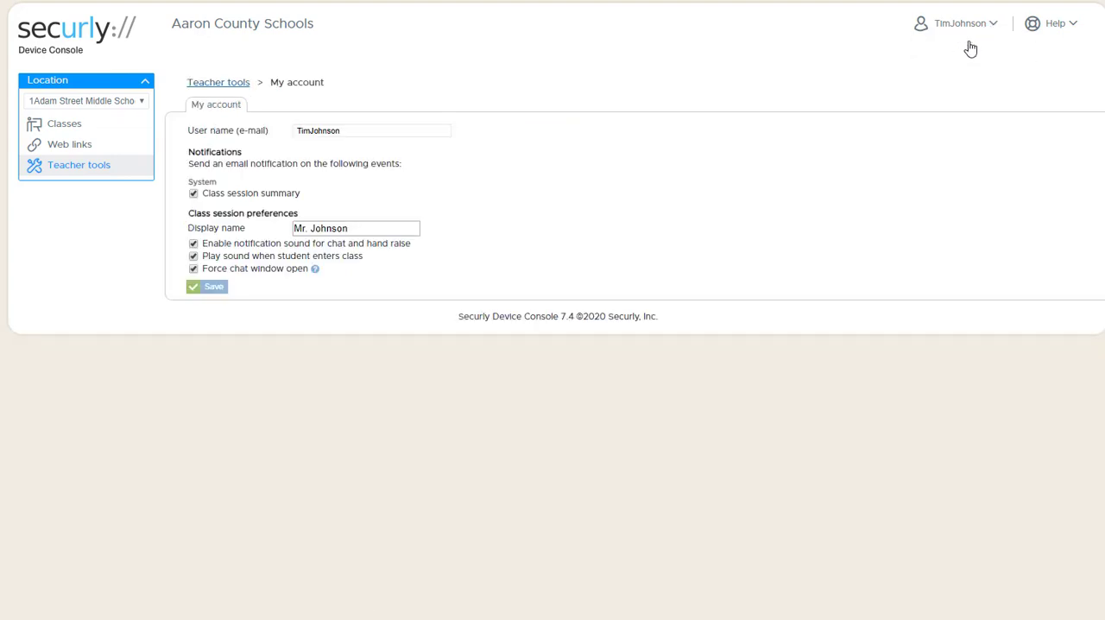
mouse_move(245, 211)
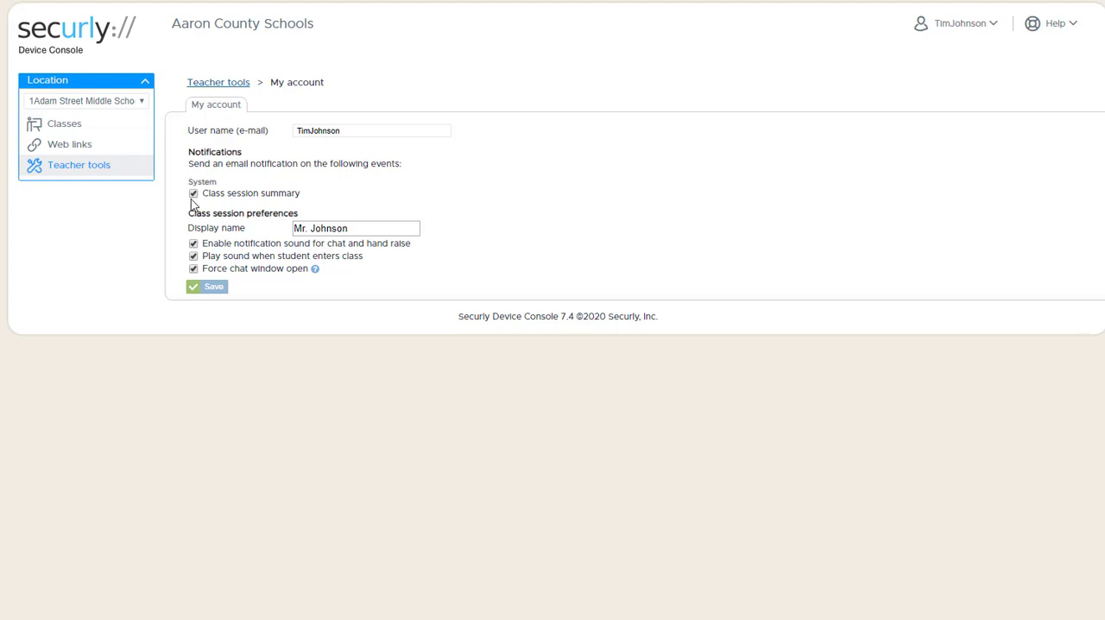
mouse_move(290, 211)
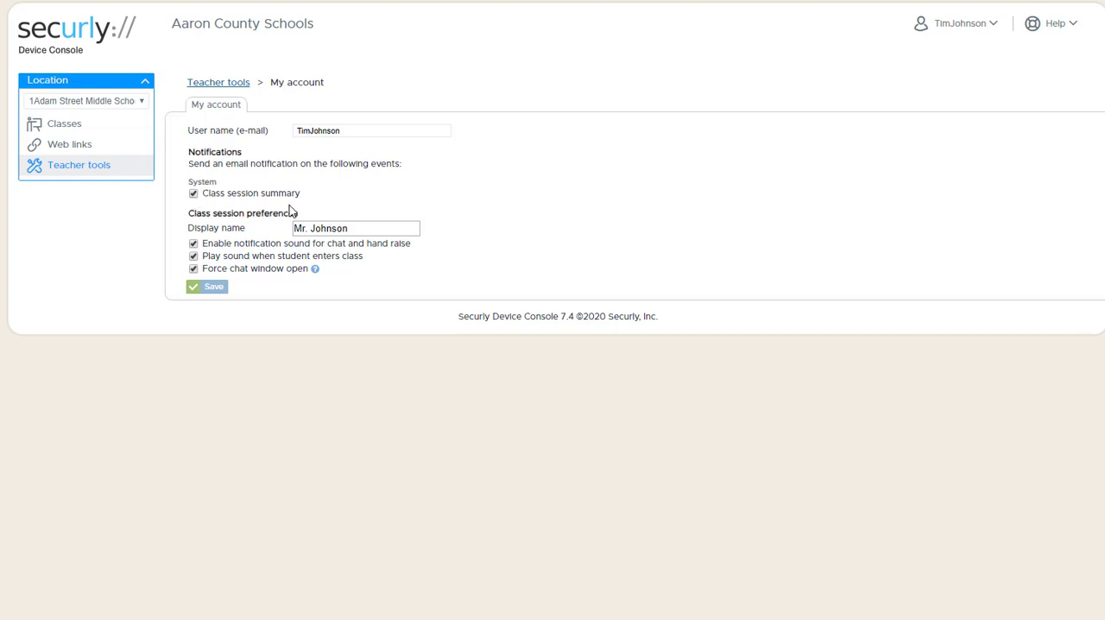
mouse_move(335, 207)
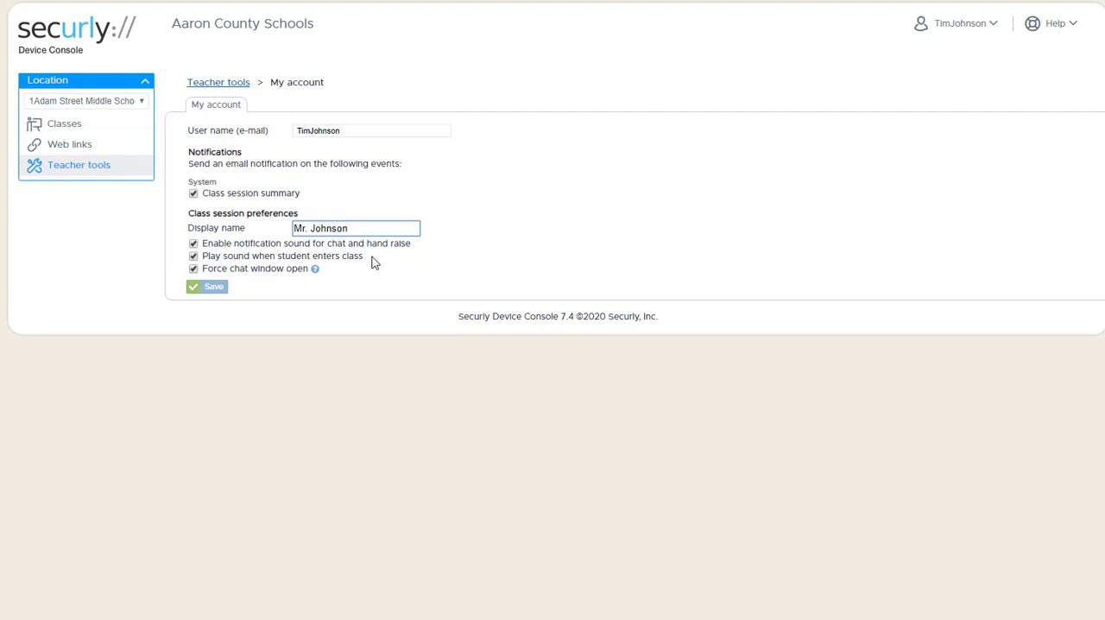
left_click(356, 228)
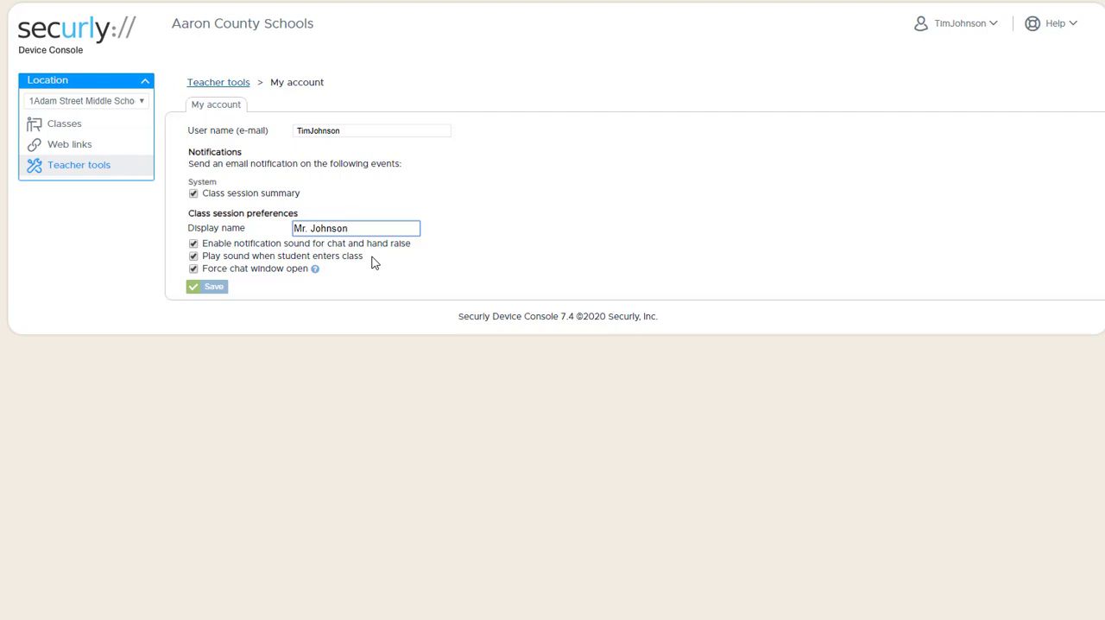
left_click(356, 228)
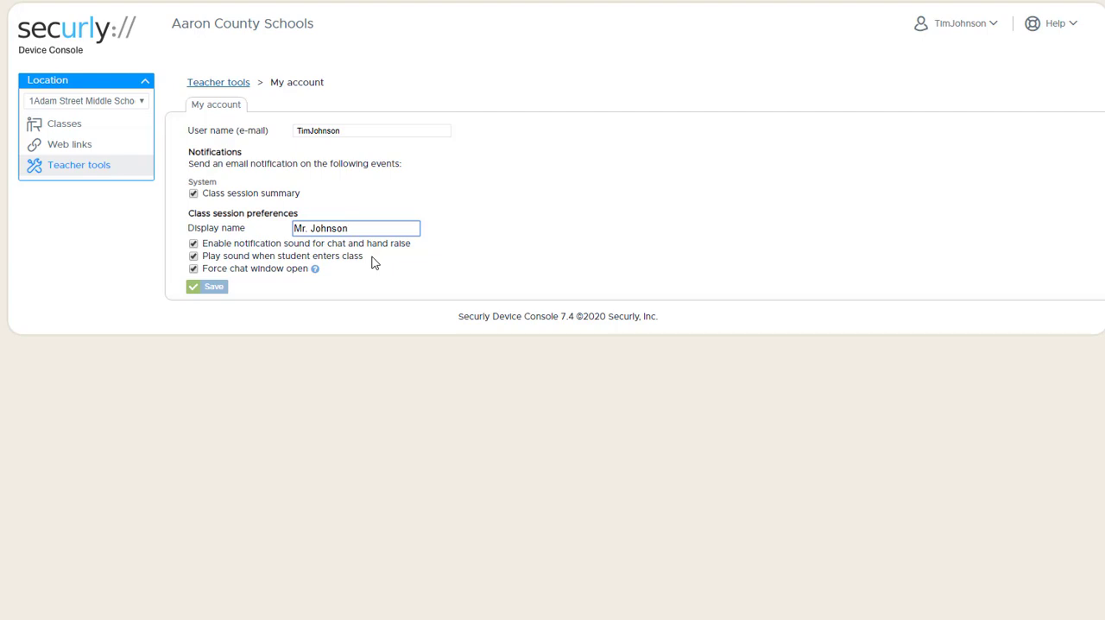
mouse_move(345, 279)
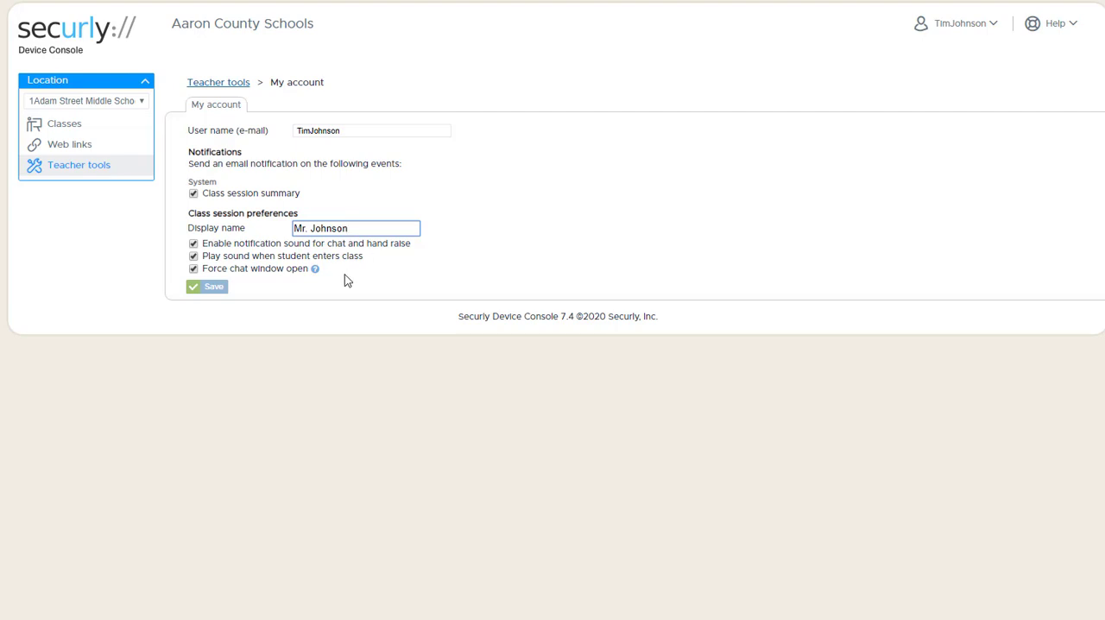